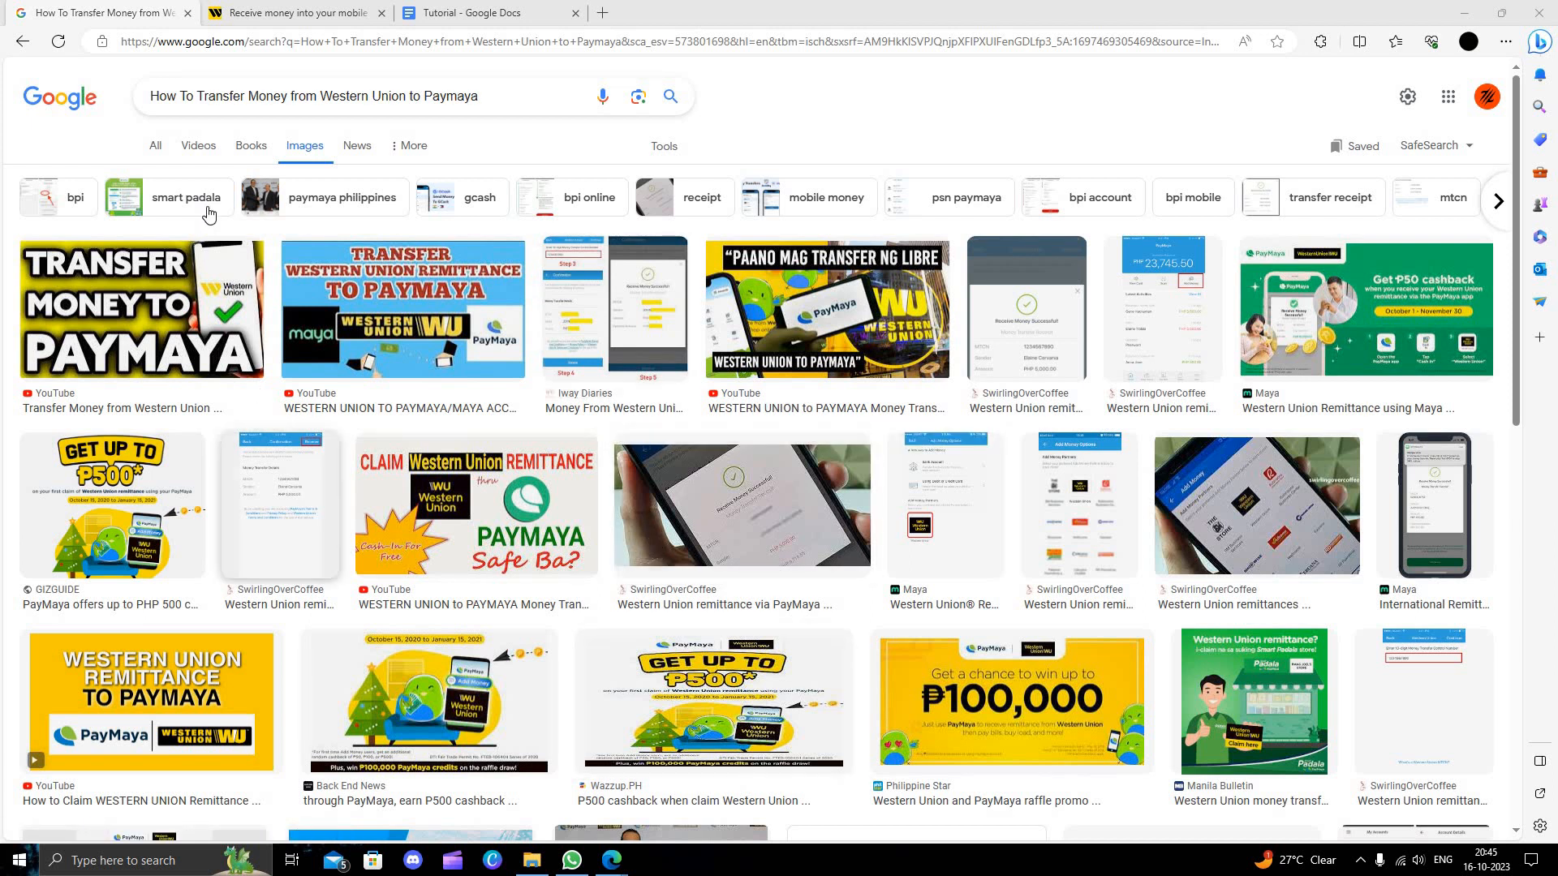
mouse_move(447, 196)
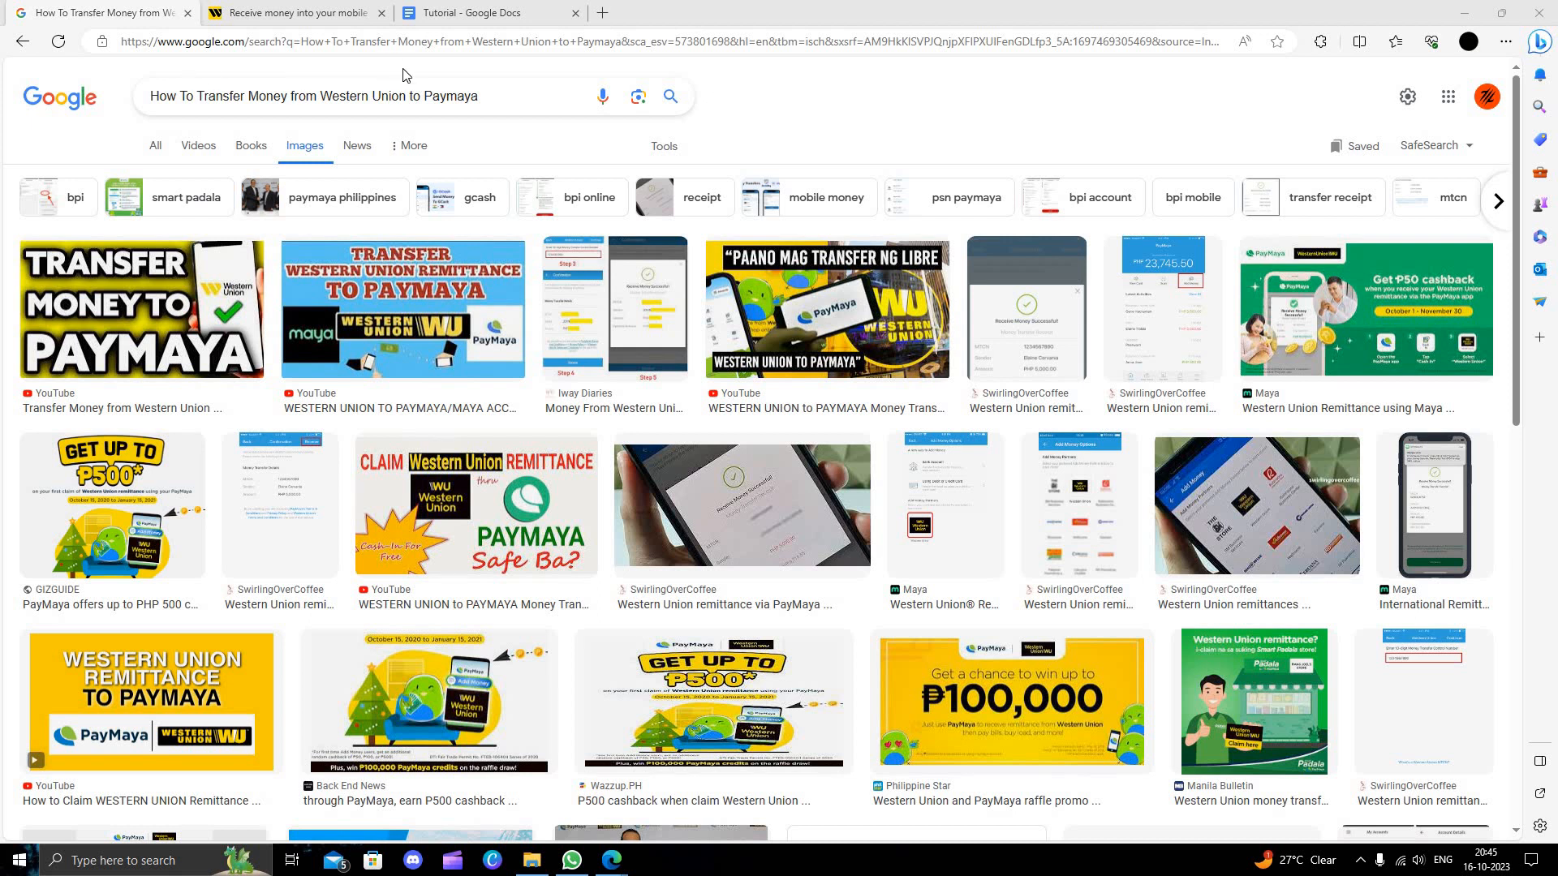
mouse_move(593, 92)
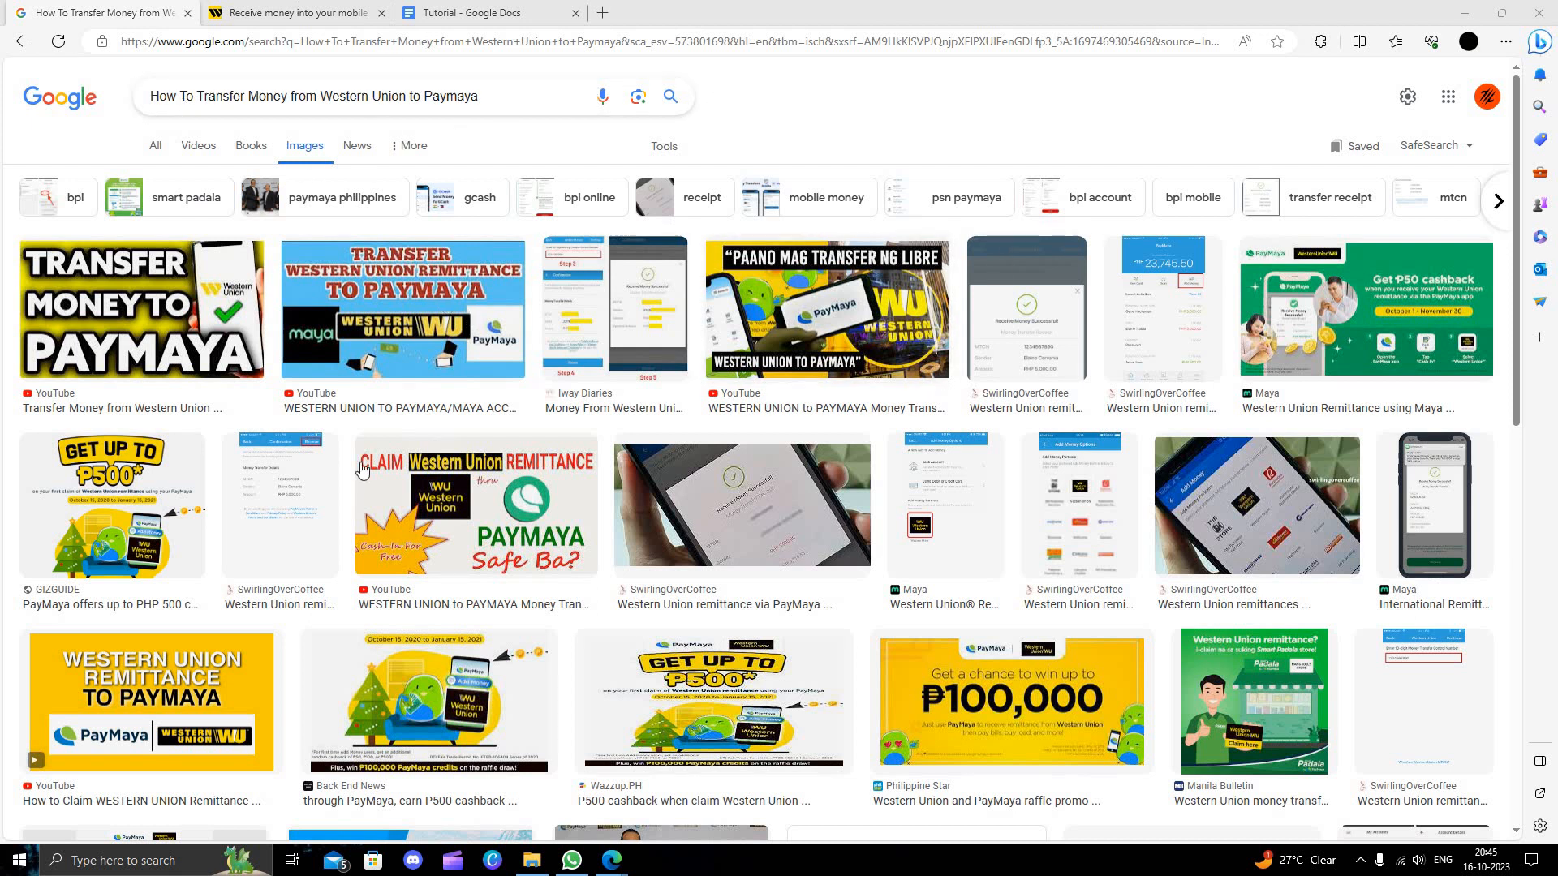
mouse_move(318, 168)
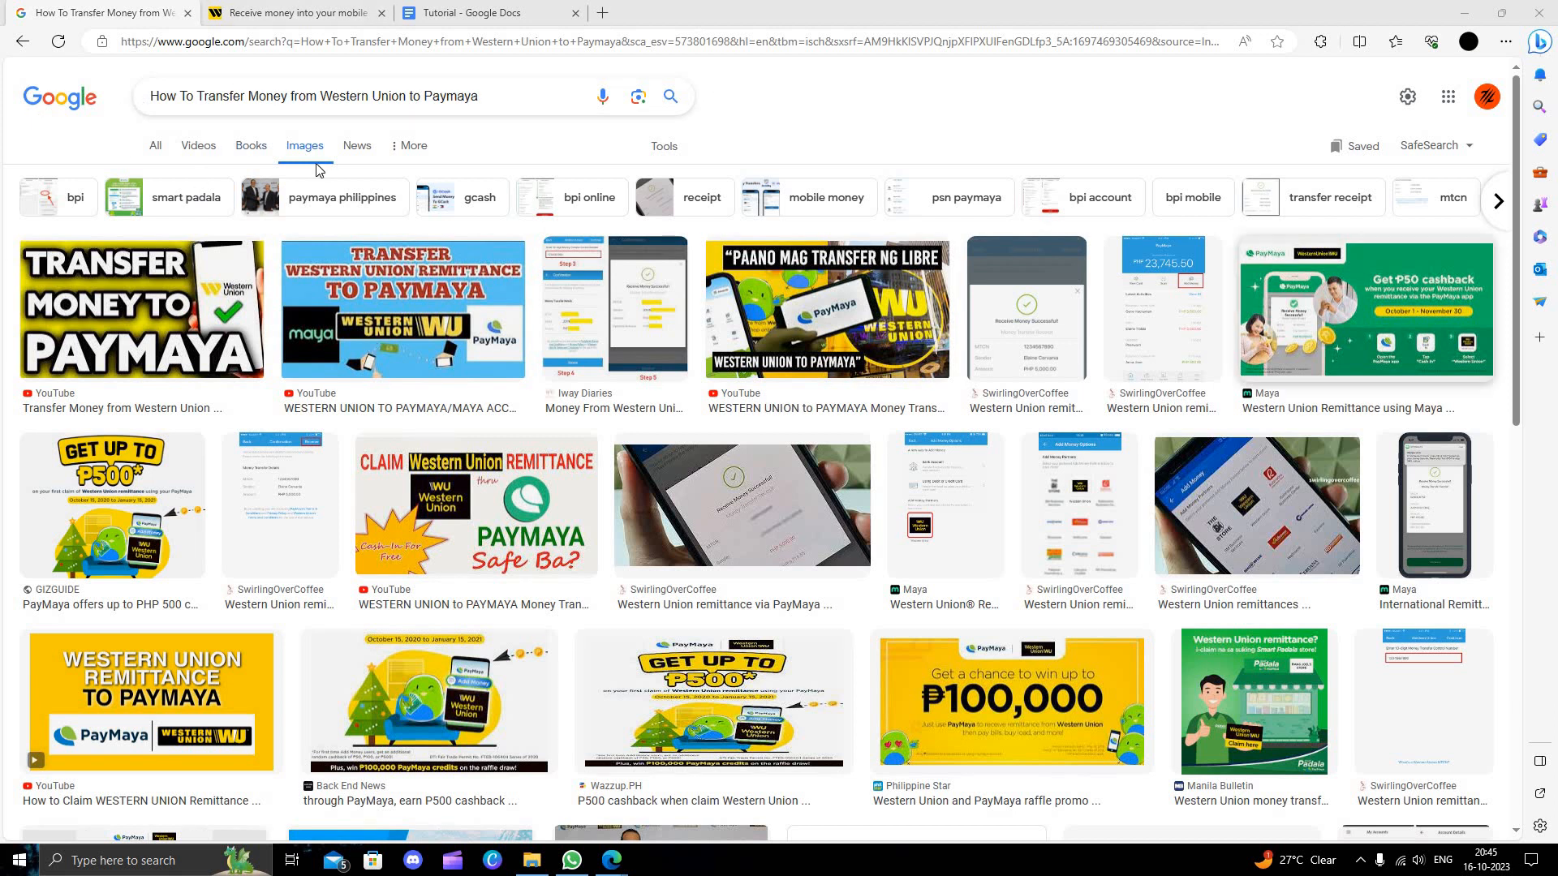
mouse_move(636, 438)
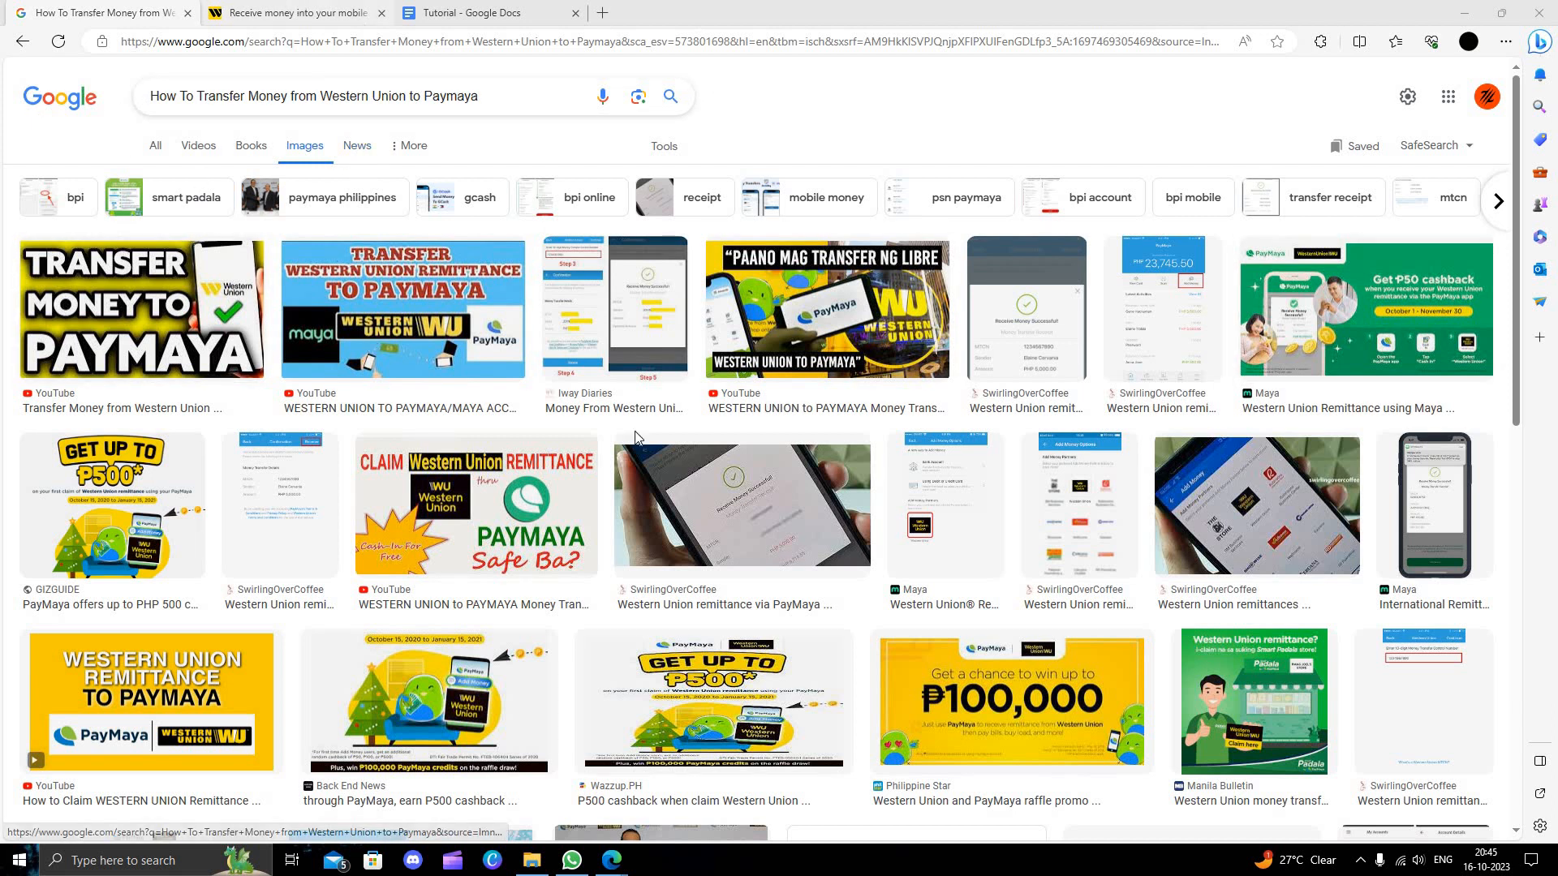
Review the article's PayMaya receiving steps, then go to the blog's News and Views home page
left_click(293, 13)
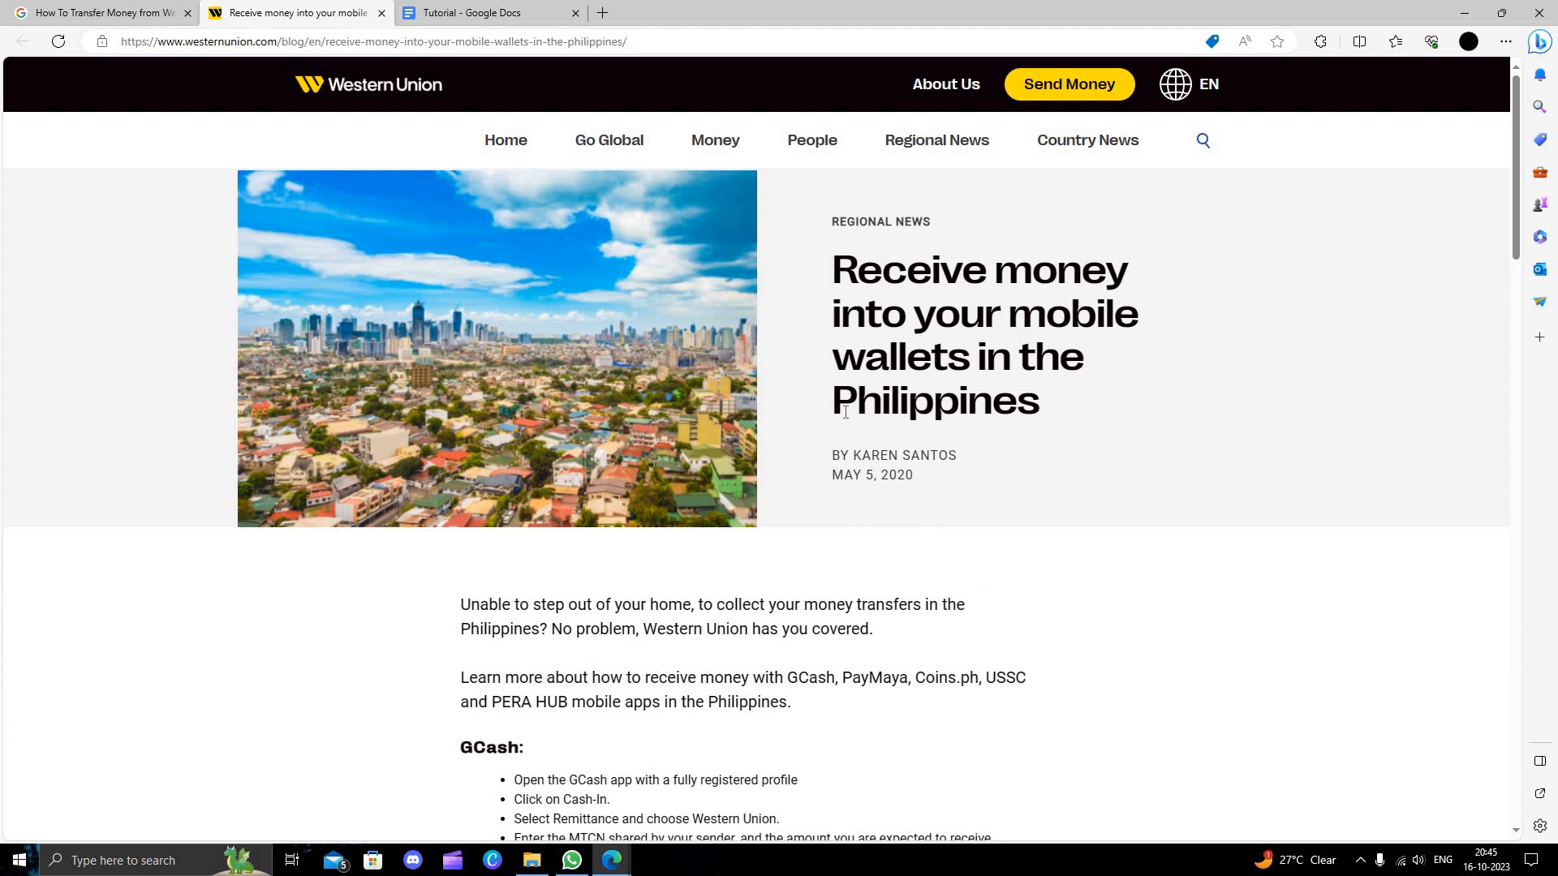
scroll("down", 3)
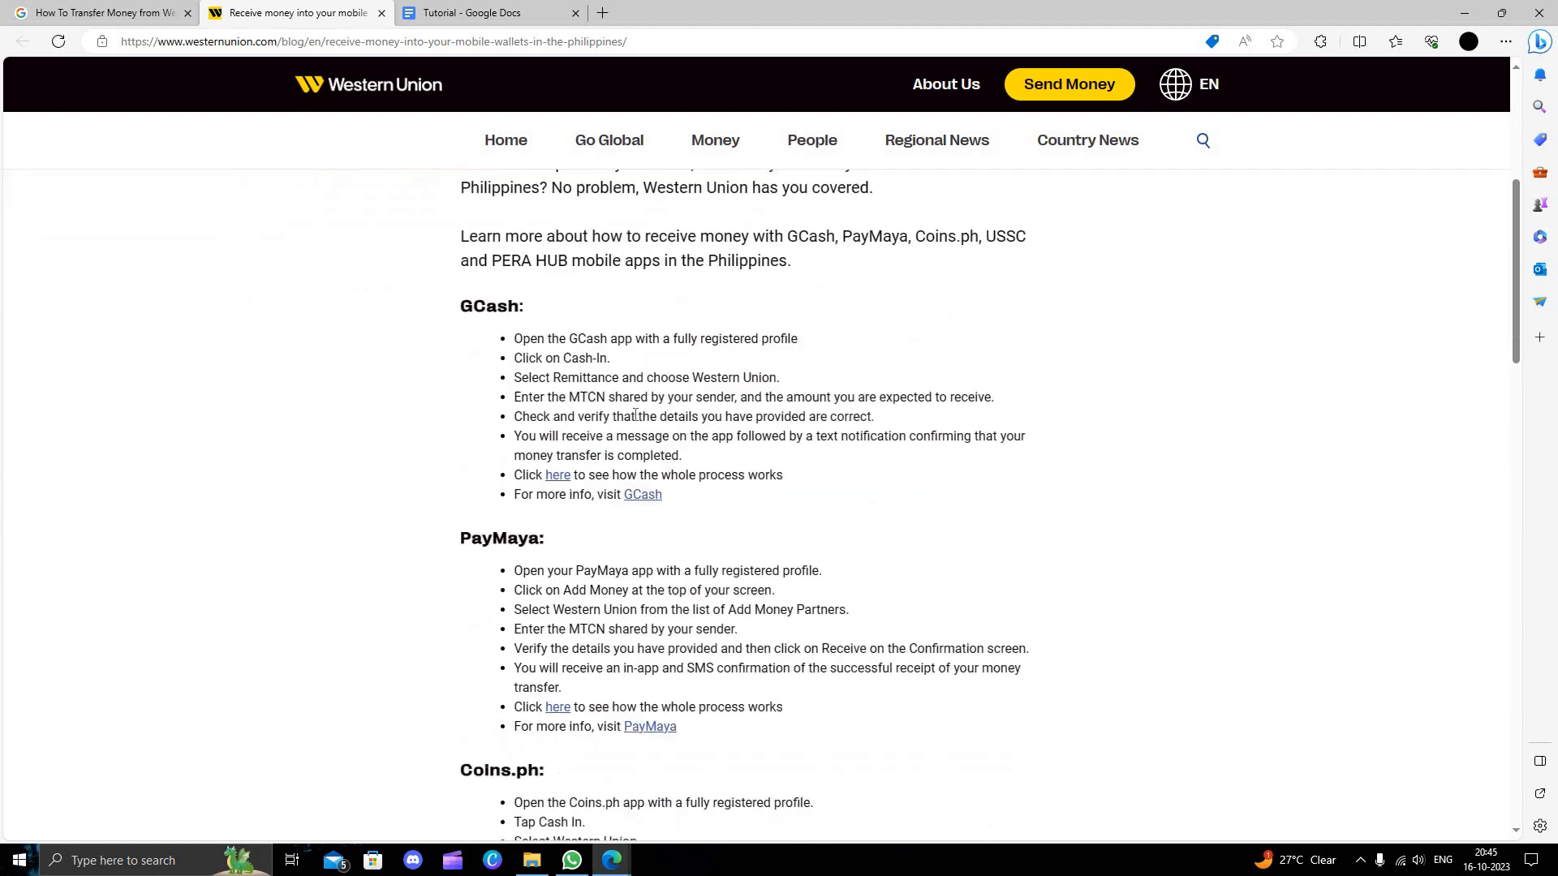
scroll("down", 3)
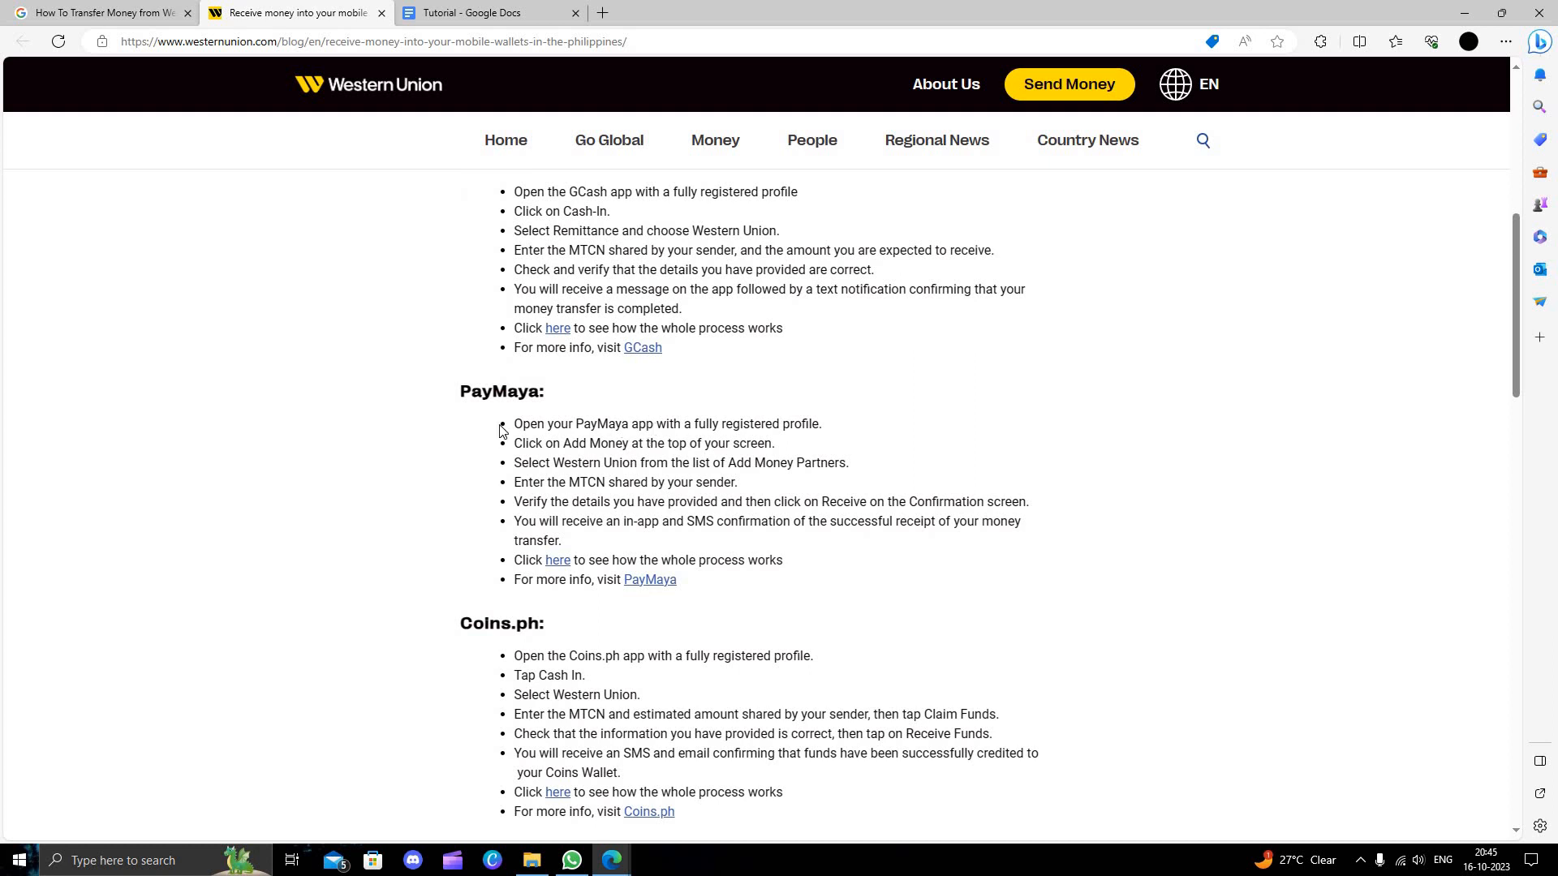
mouse_move(913, 620)
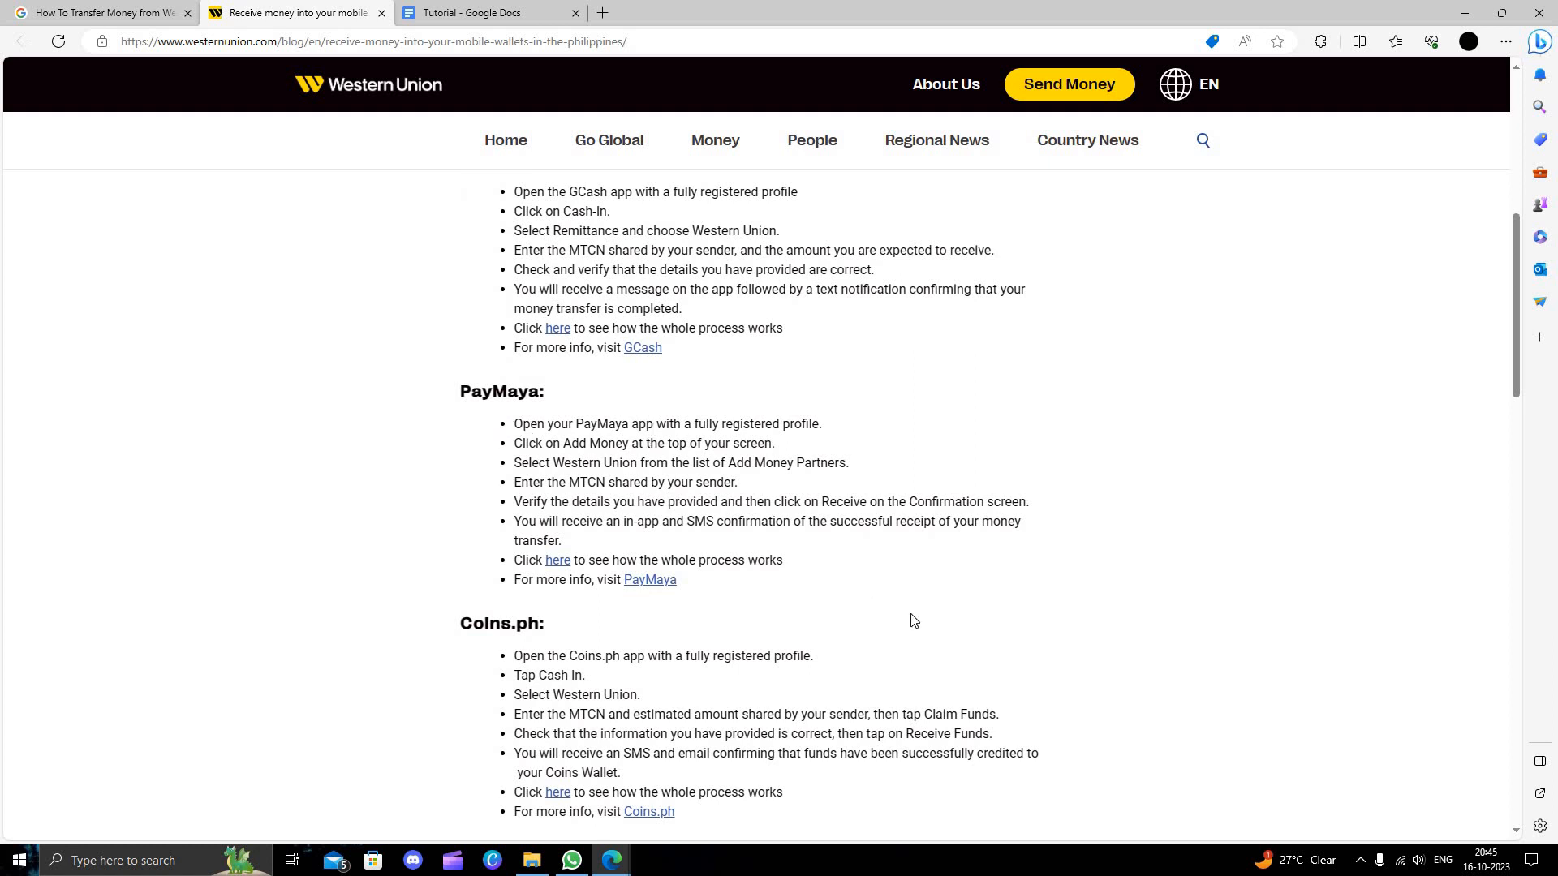
left_click_drag(514, 424, 544, 623)
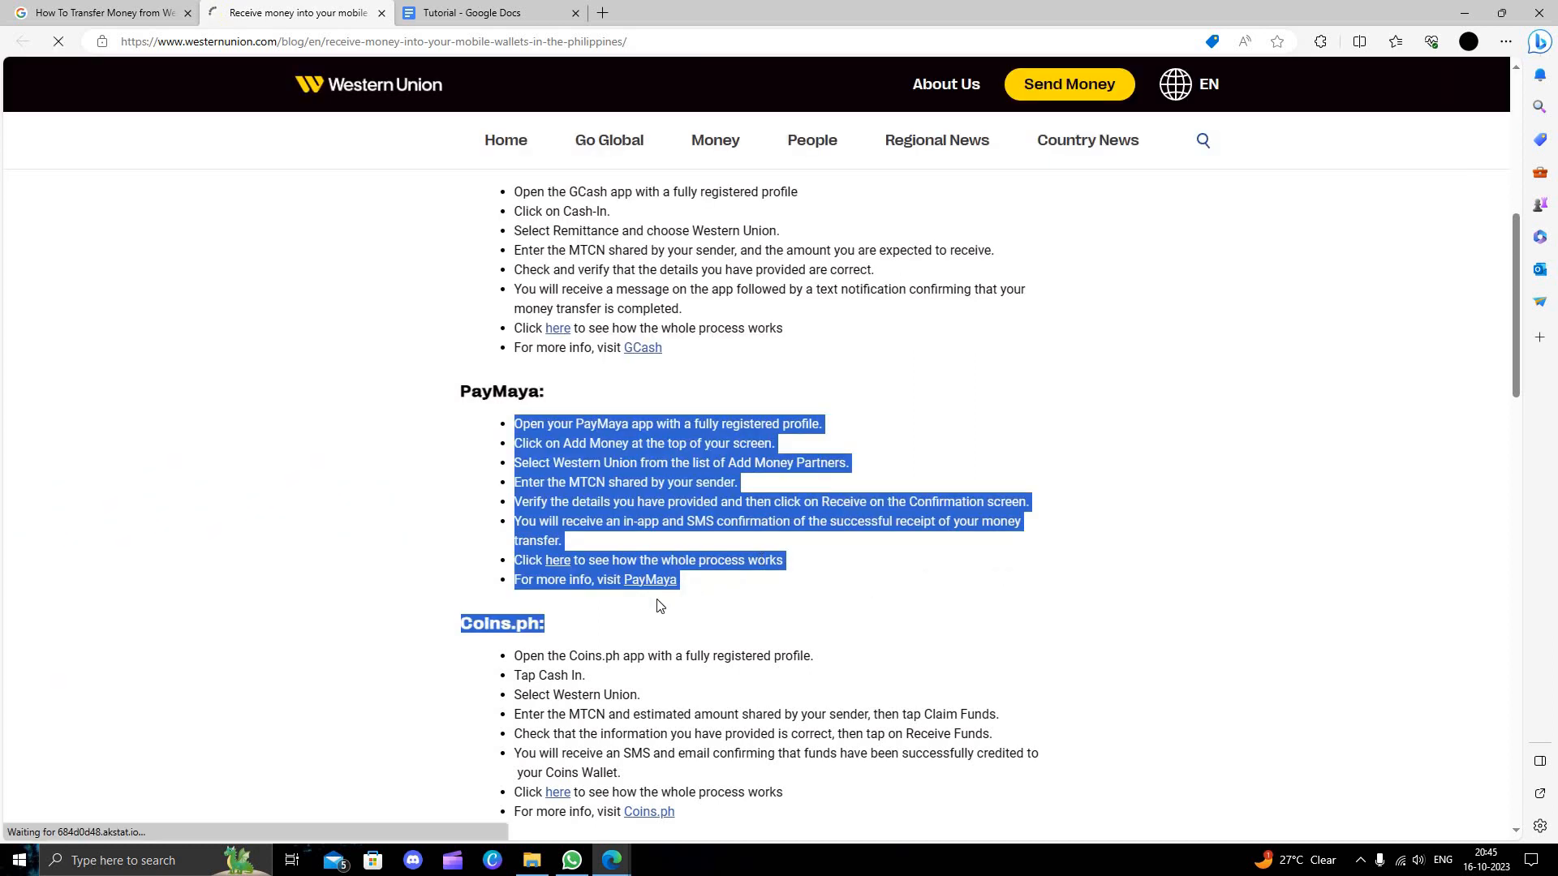
left_click(650, 580)
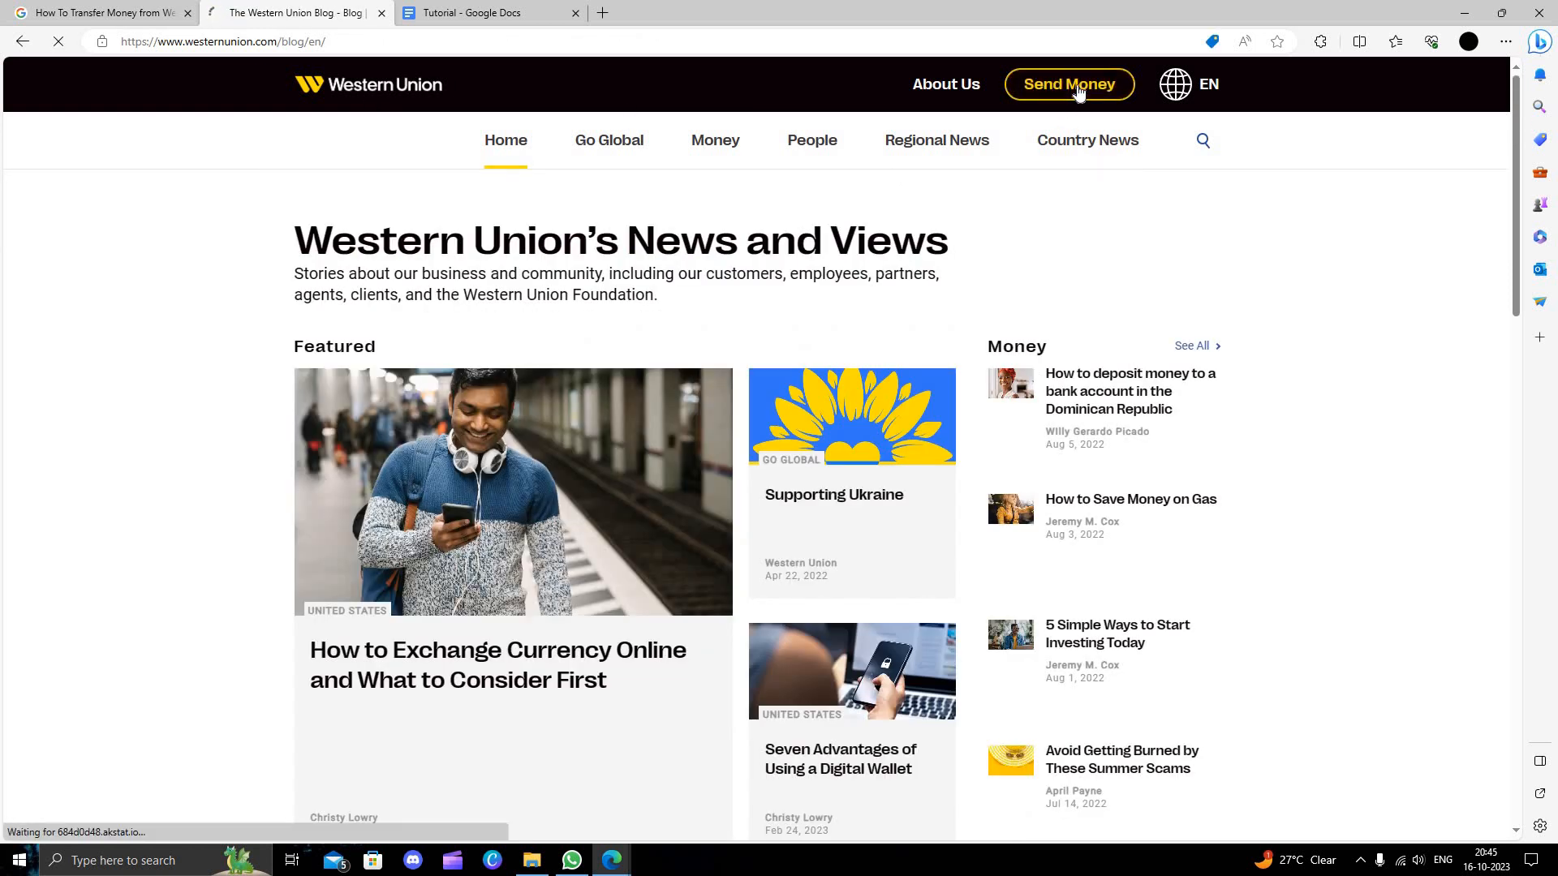
Start sending money and choose Philippines as the destination for the 25,000 INR transfer
left_click(1067, 84)
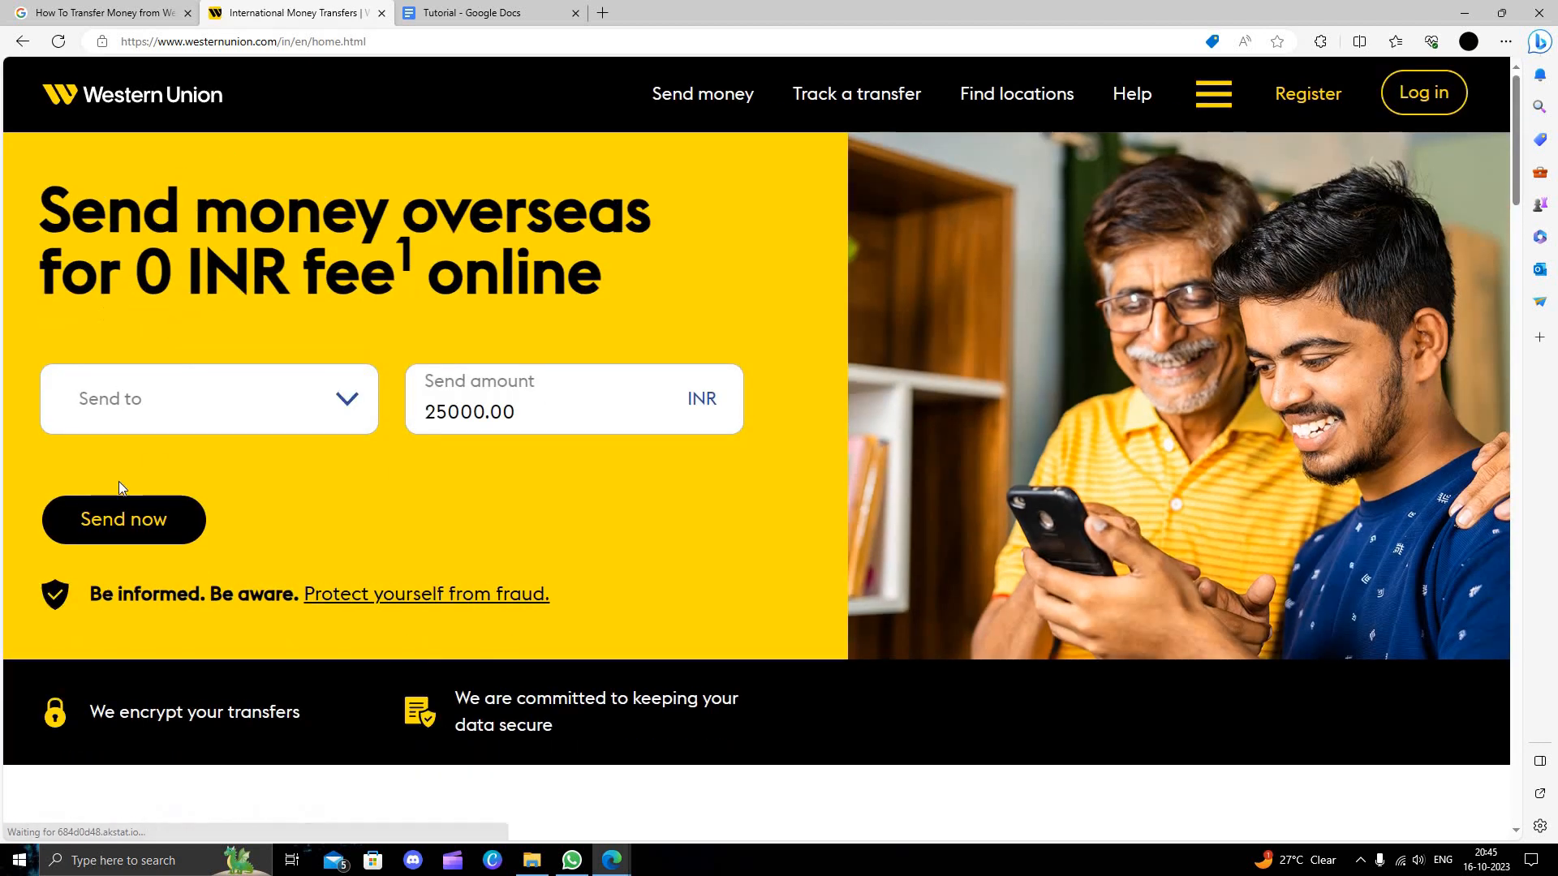
left_click(209, 398)
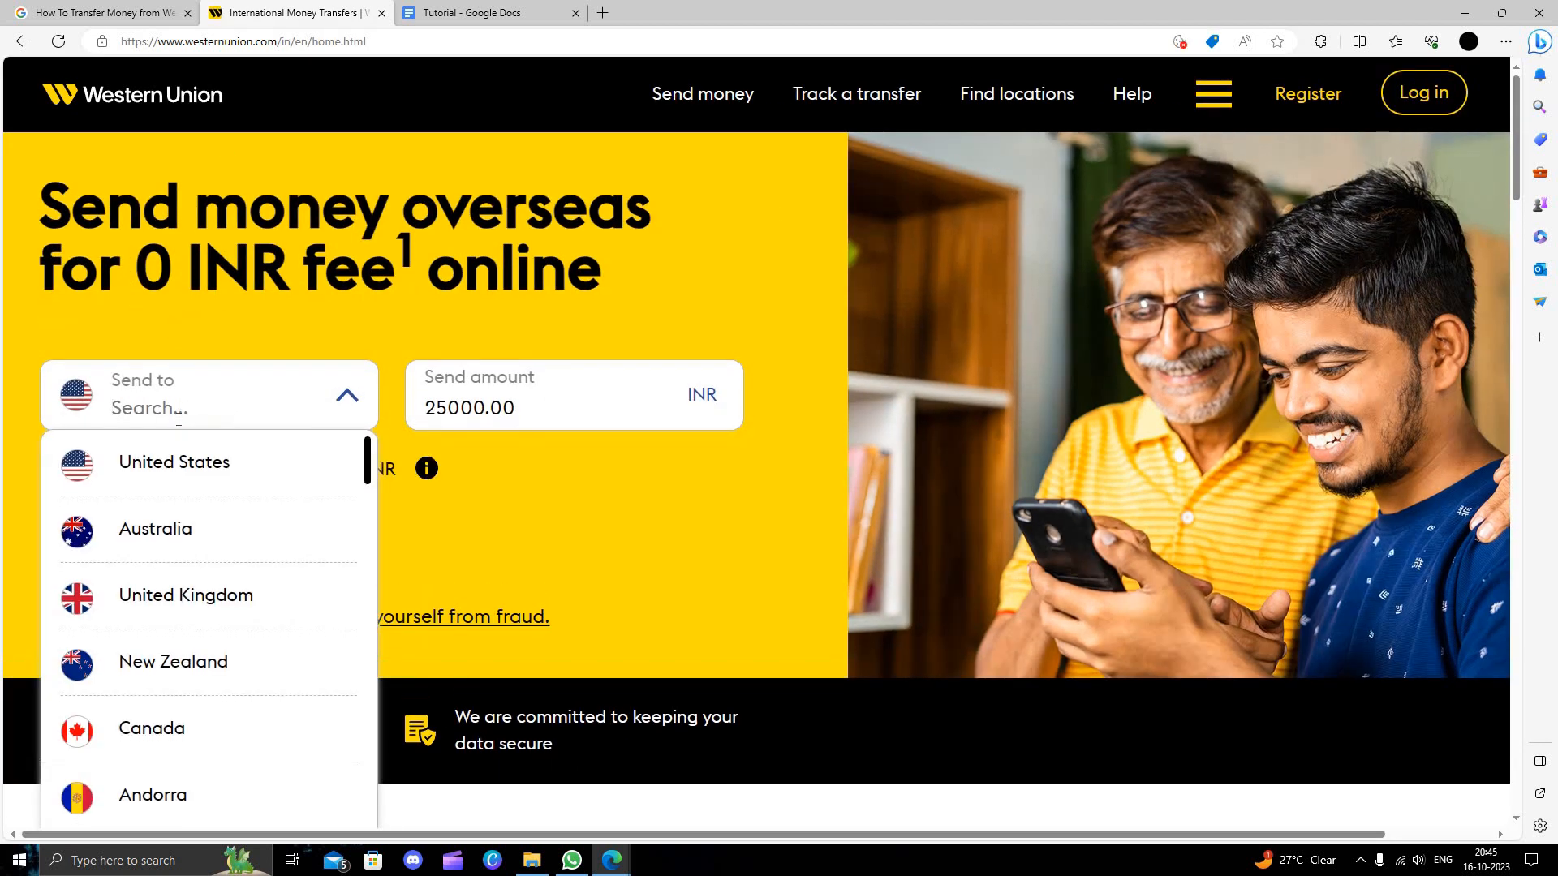
type("p")
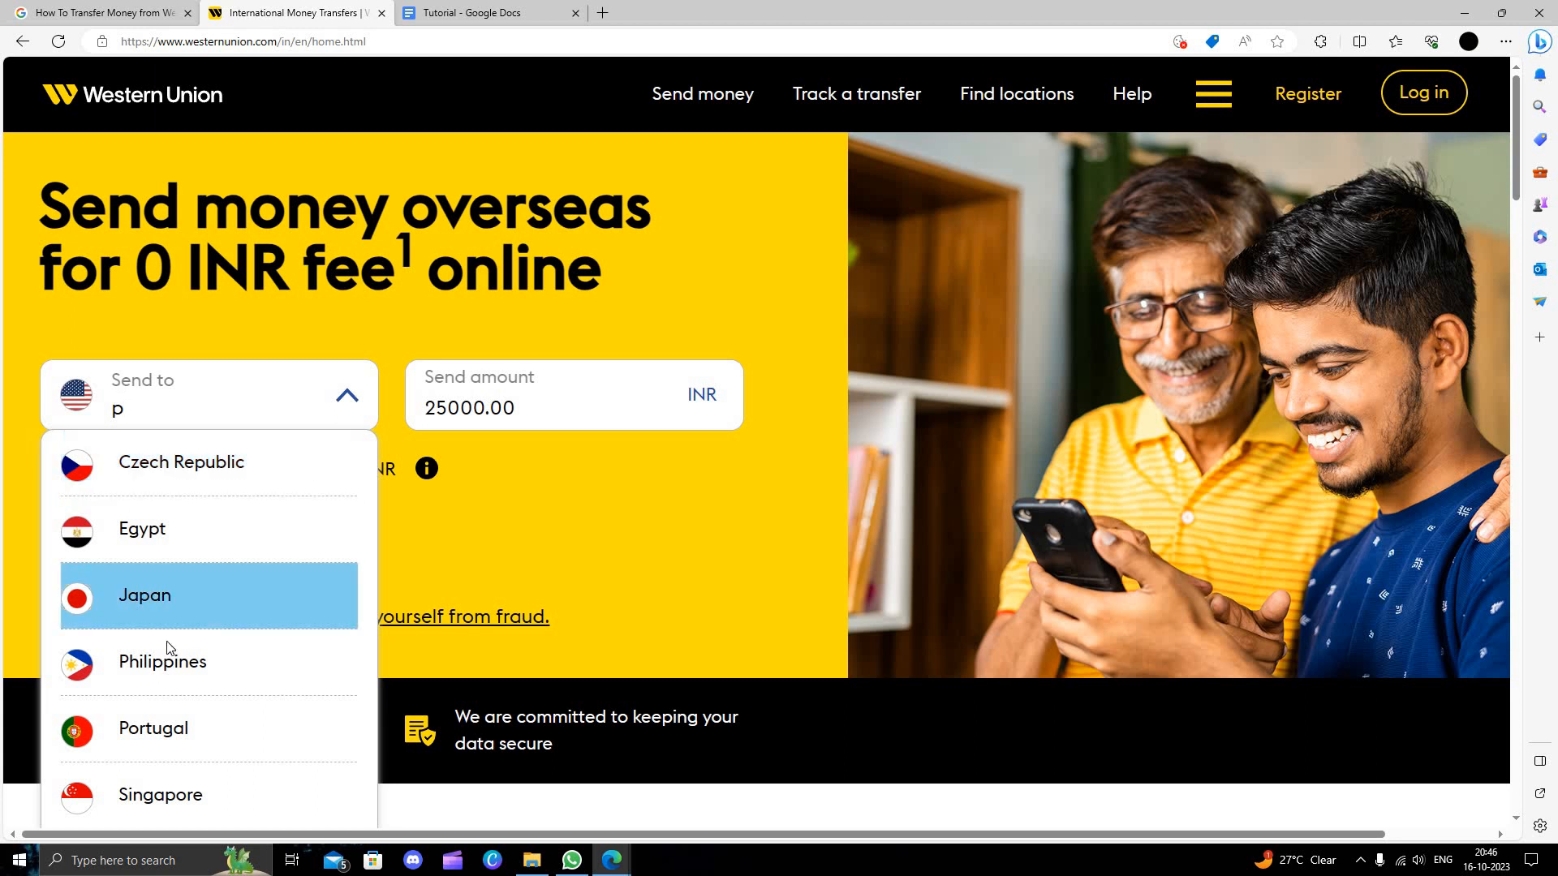
left_click(163, 662)
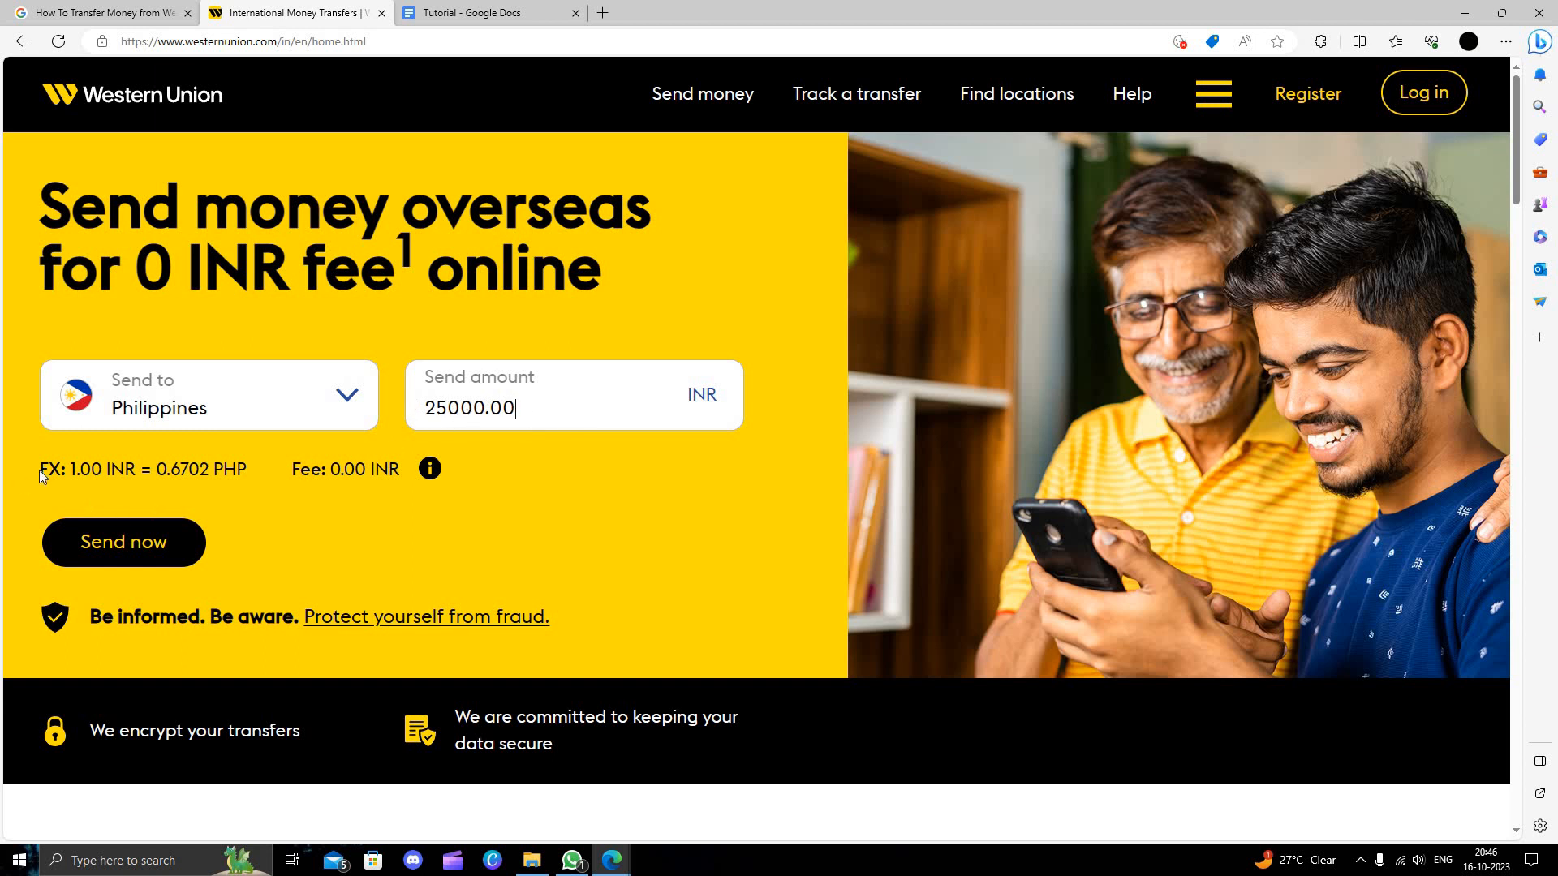
Begin the transfer via Send now and review the form's bank-account delivery and bank-transfer payment options
left_click(124, 542)
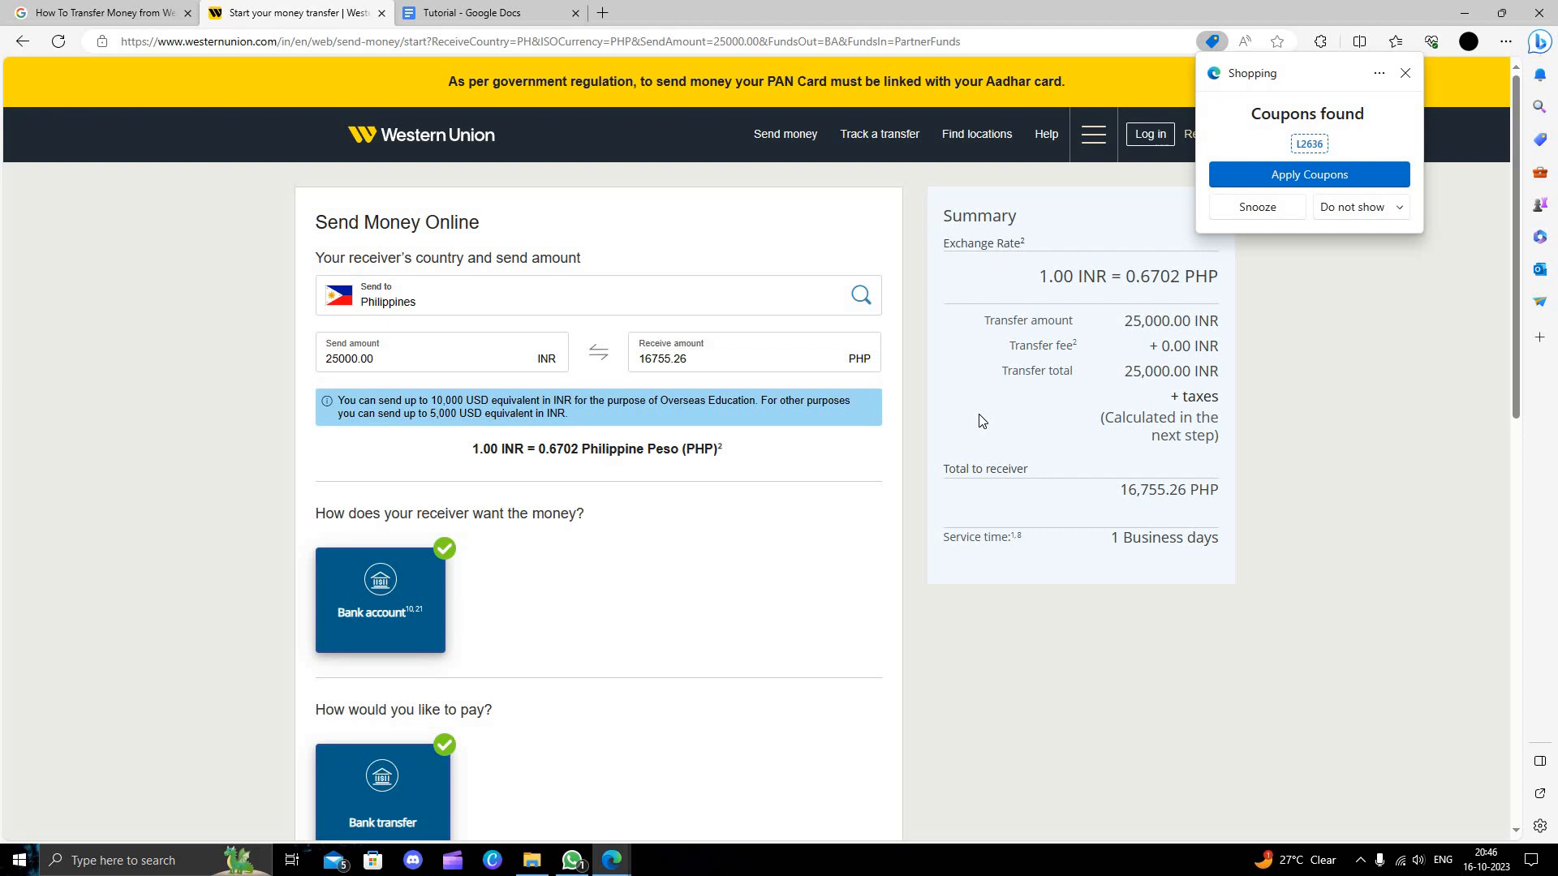
mouse_move(1352, 205)
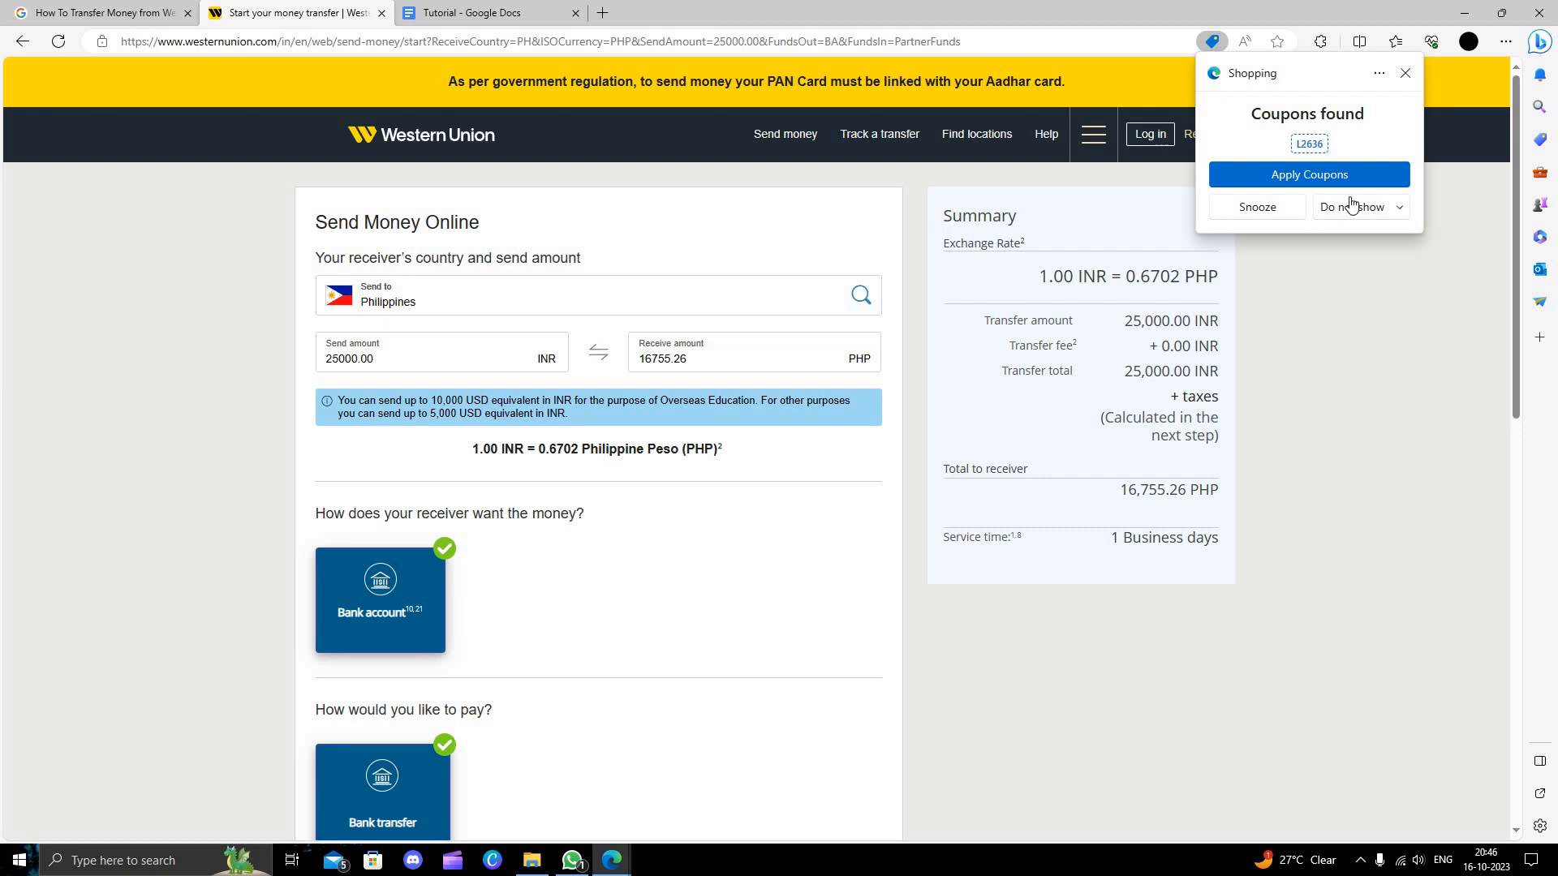
left_click(1404, 72)
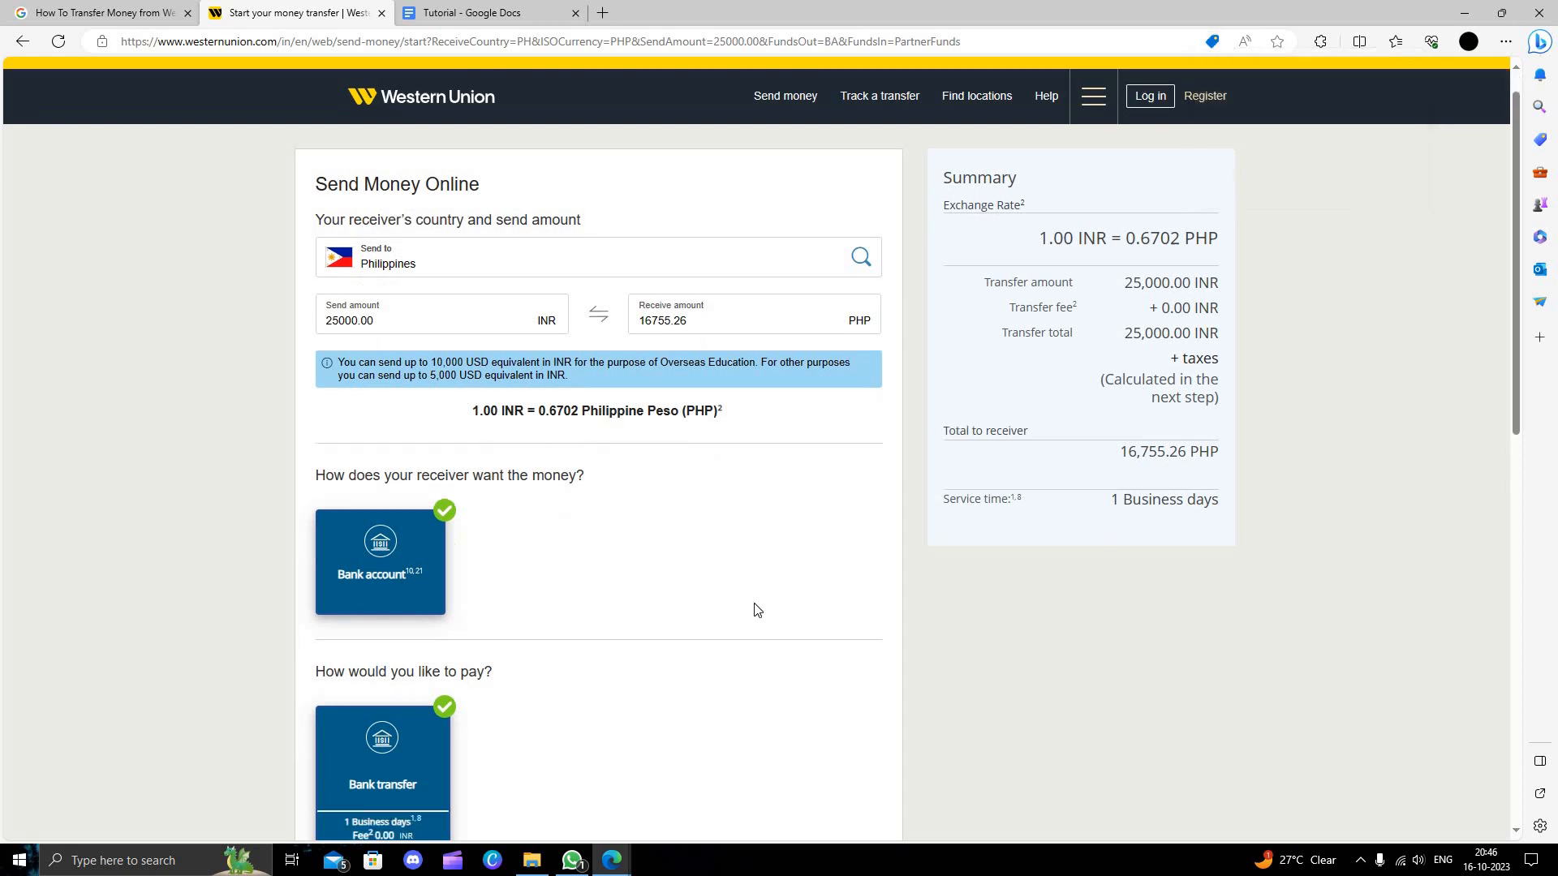
scroll("down", 3)
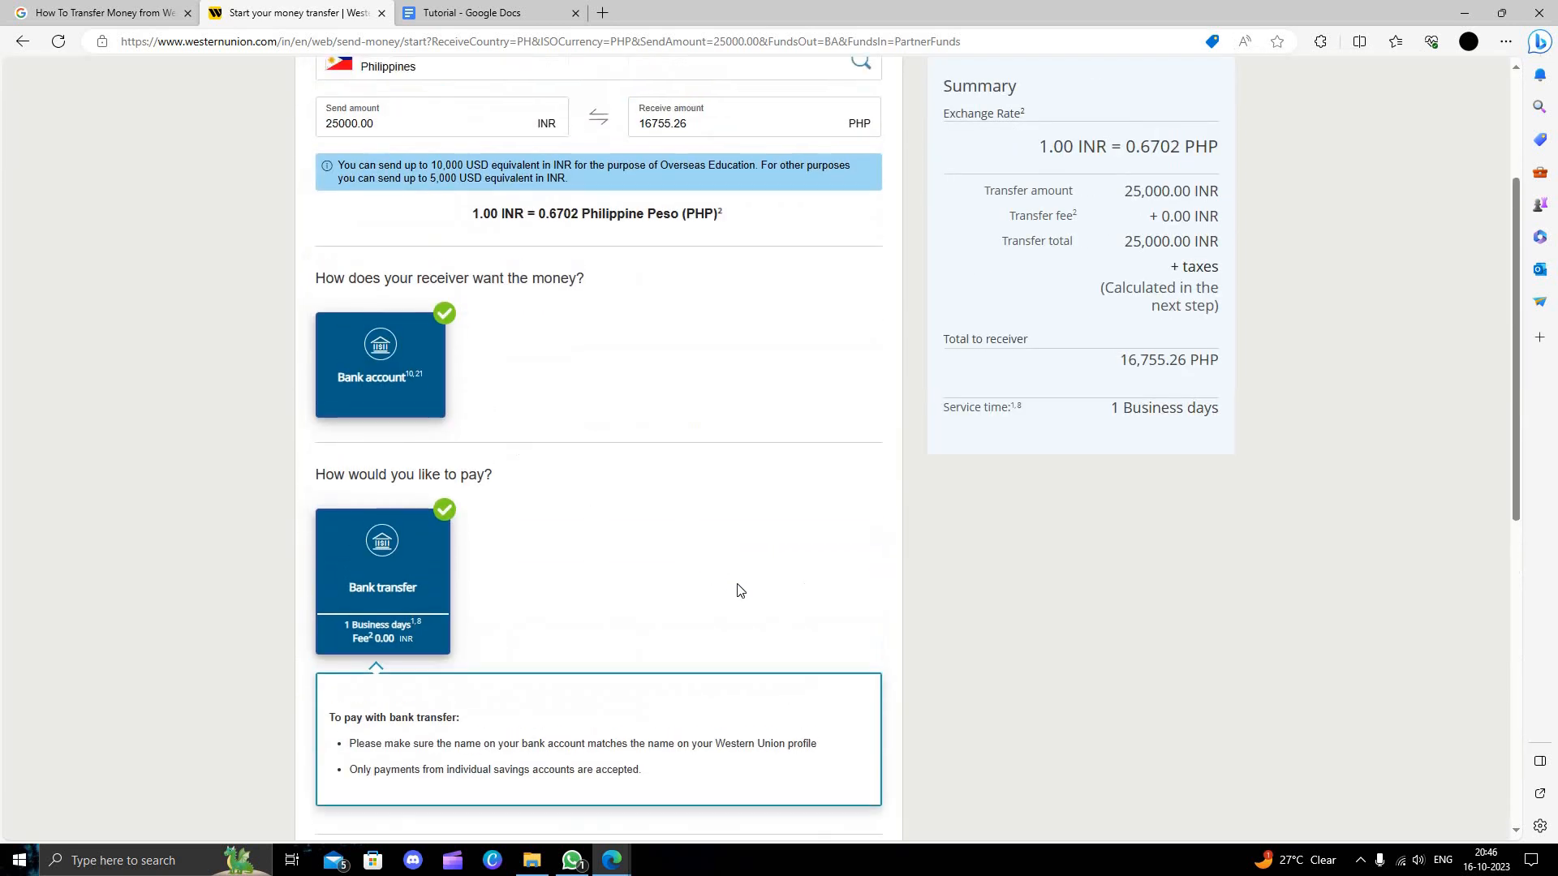
scroll("down", 3)
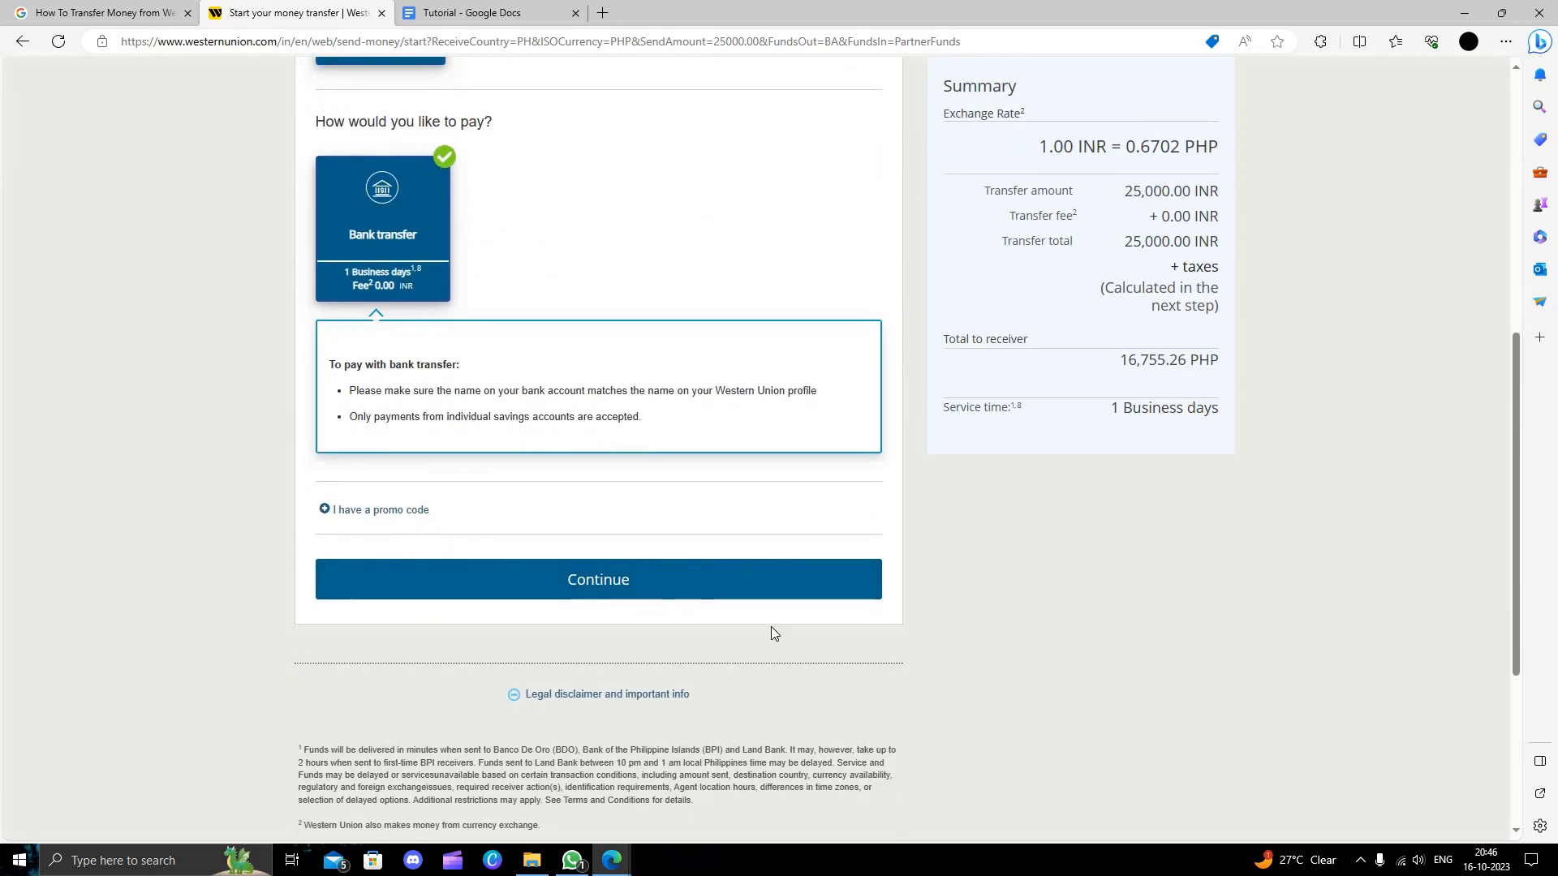
scroll("up", 3)
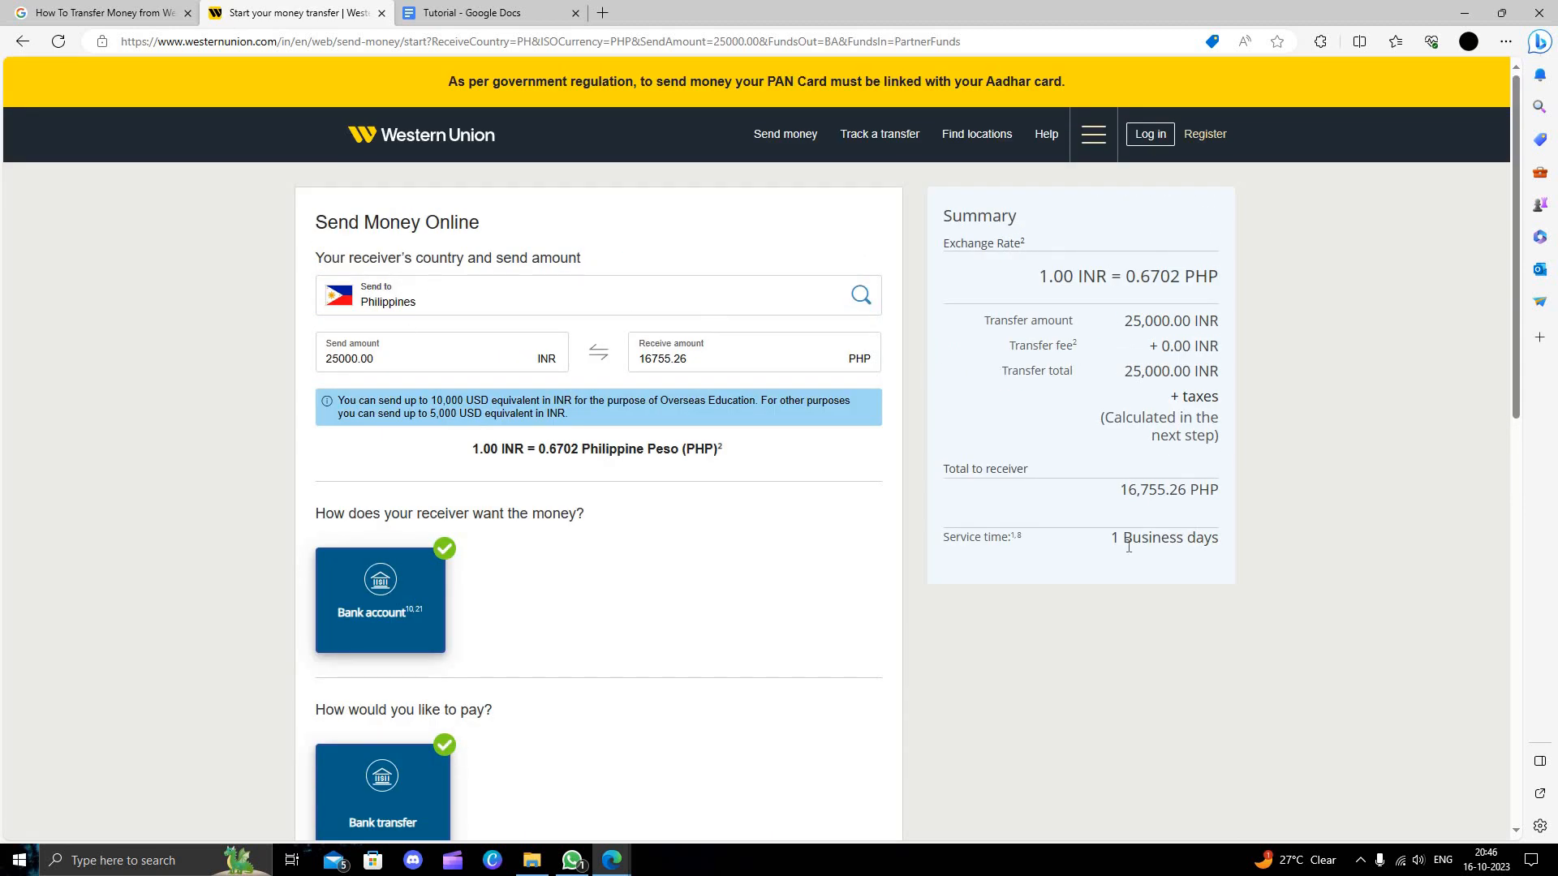
scroll("down", 3)
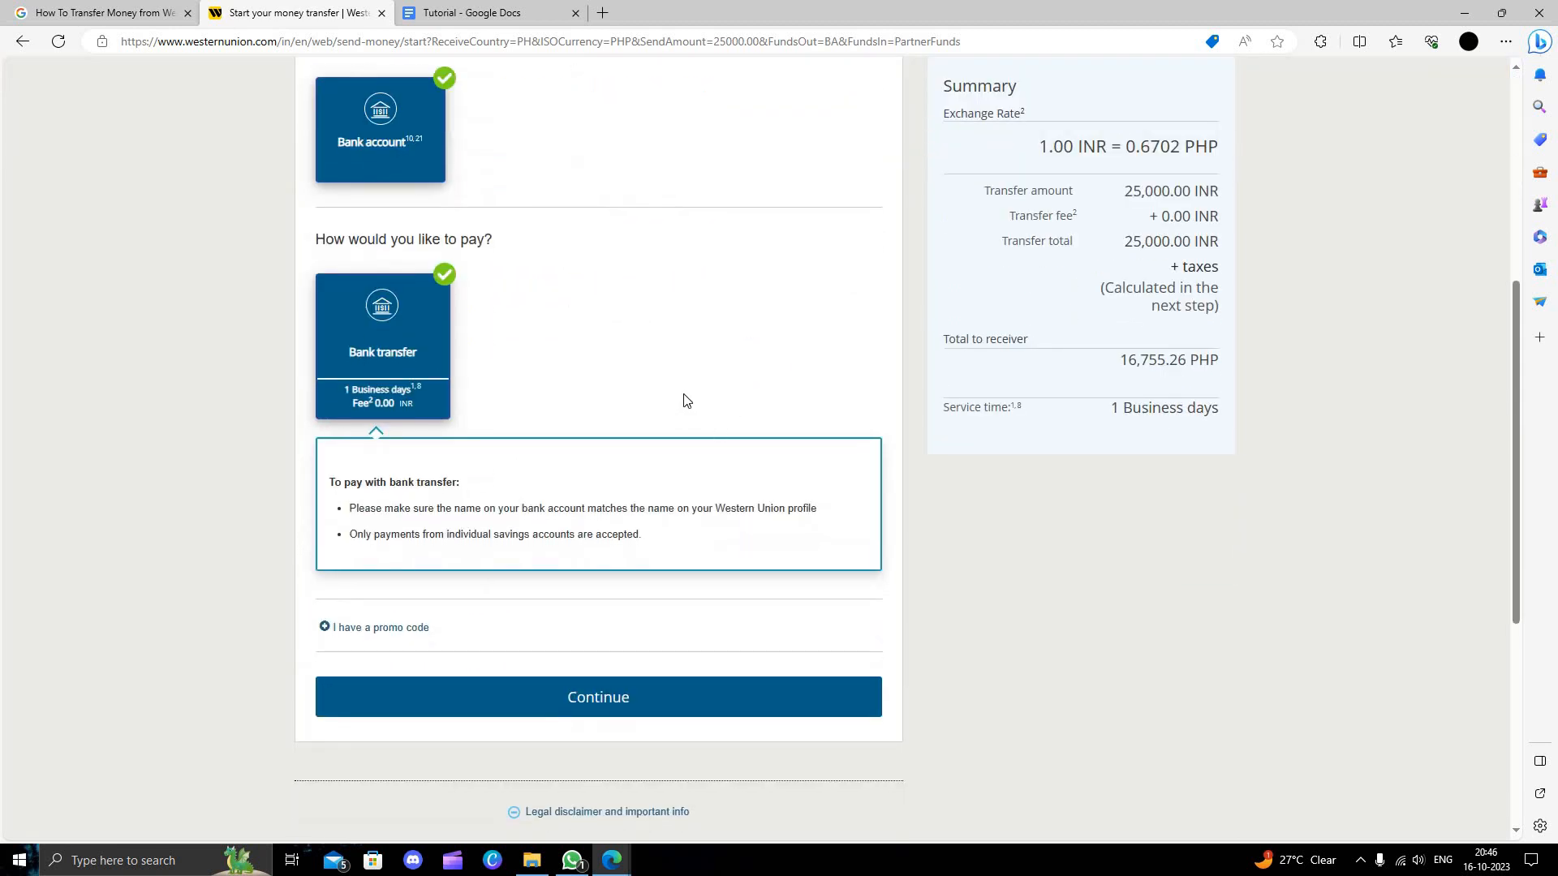